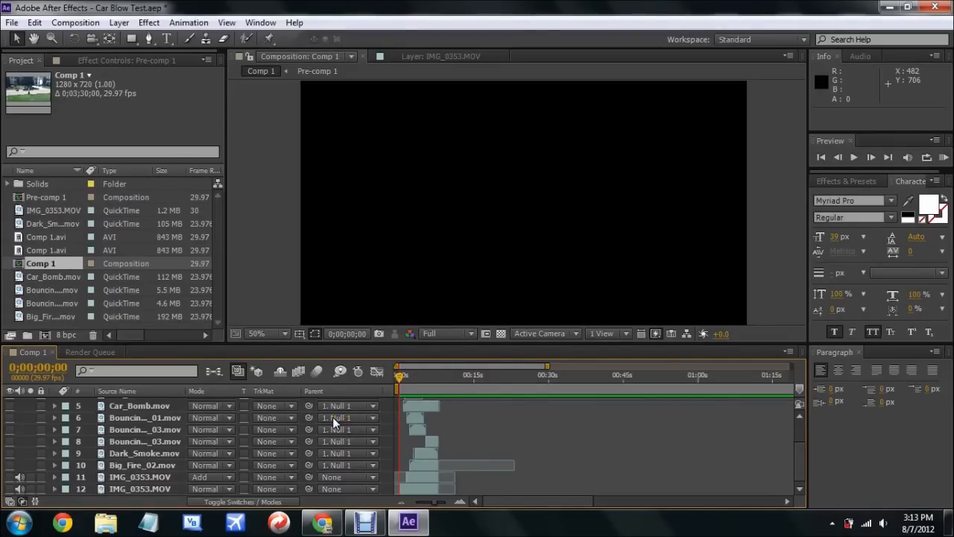
pyautogui.moveTo(127, 438)
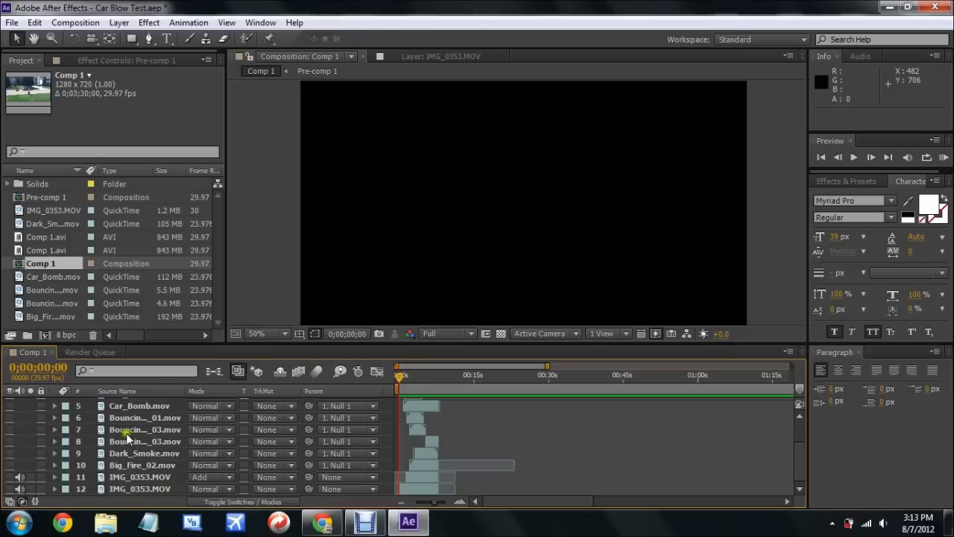
pyautogui.moveTo(273, 447)
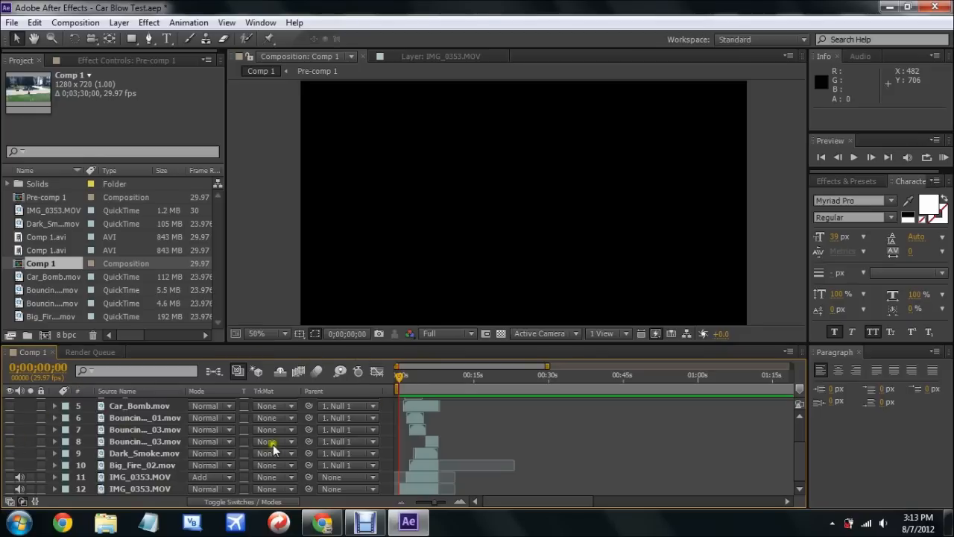
pyautogui.moveTo(268, 444)
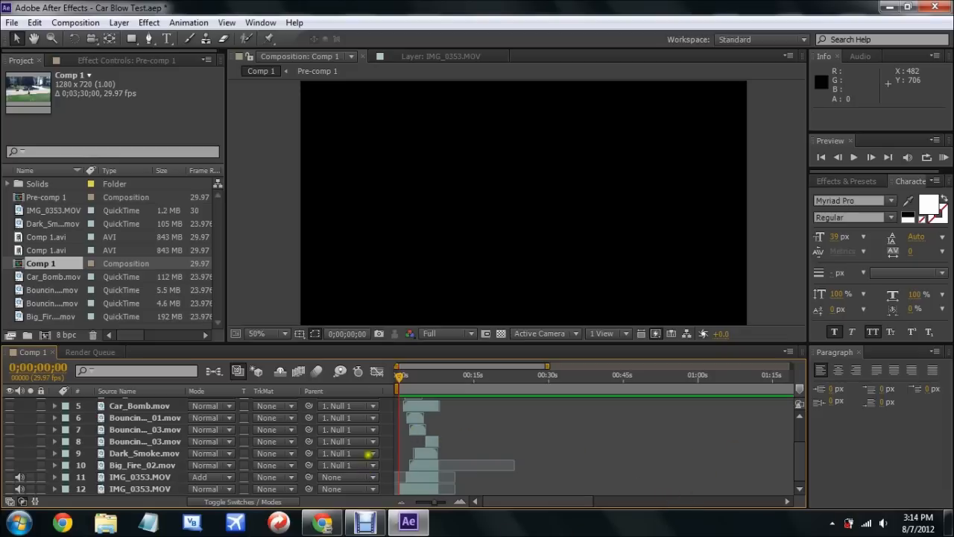
# Step: Toggle the timeline to Switches and back to Modes, viewing the street footage with car and man
pyautogui.scroll(3)
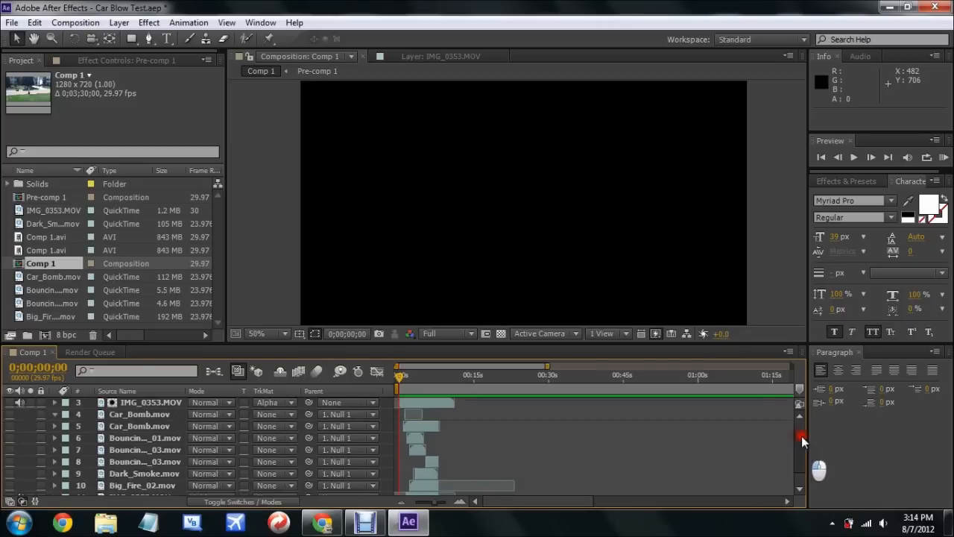
pyautogui.scroll(-3)
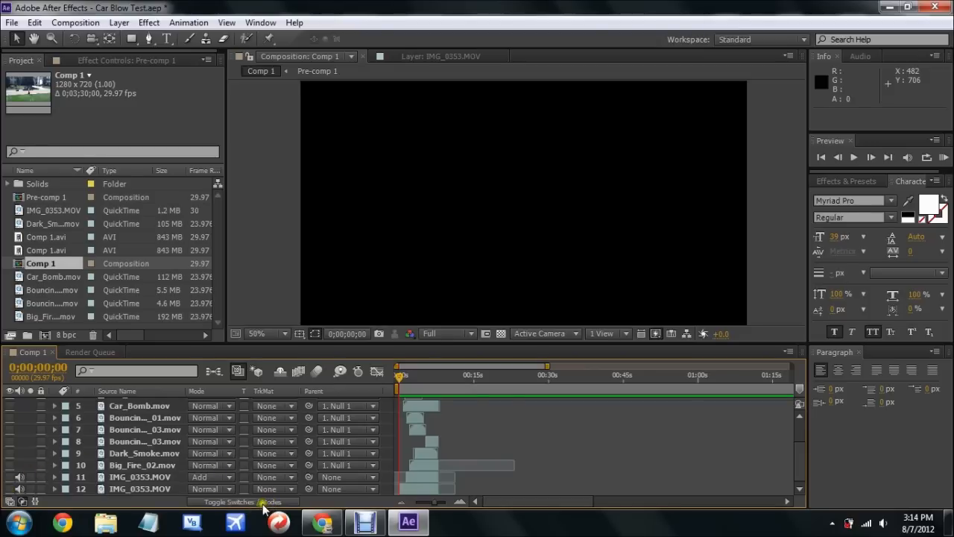
pyautogui.click(231, 501)
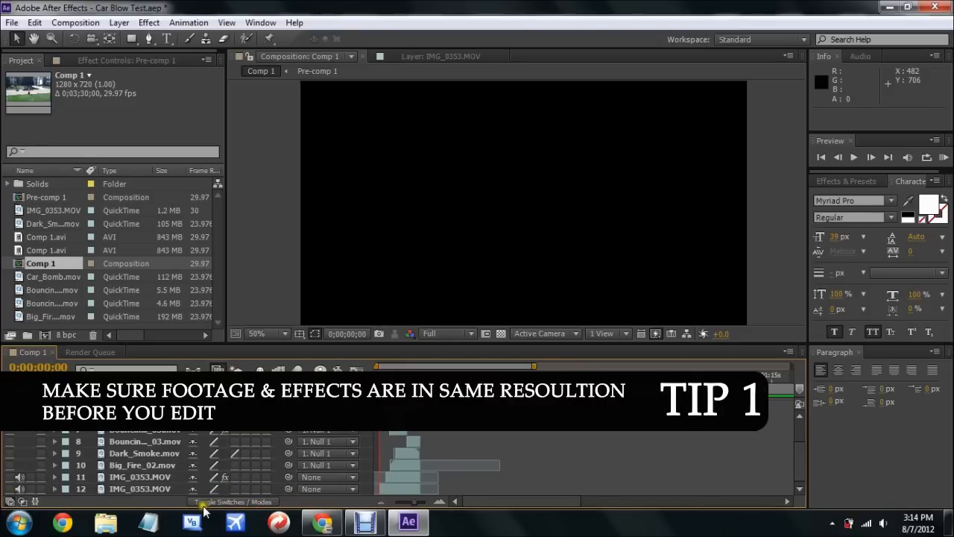
pyautogui.click(233, 501)
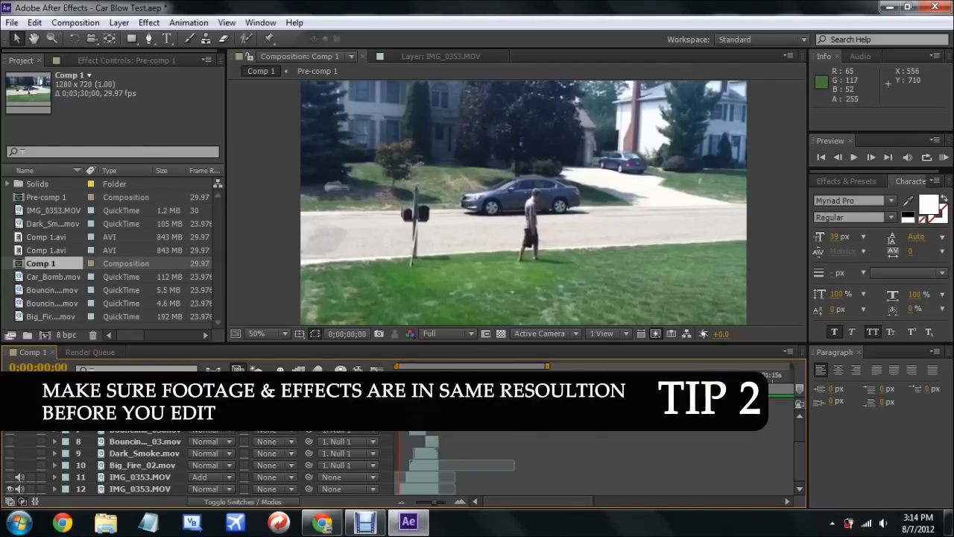
pyautogui.moveTo(582, 182)
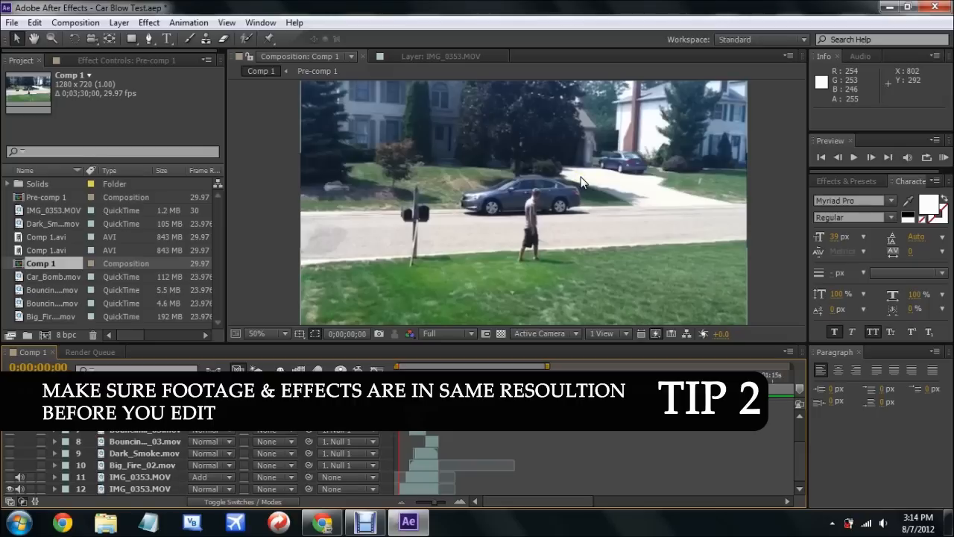
pyautogui.moveTo(542, 211)
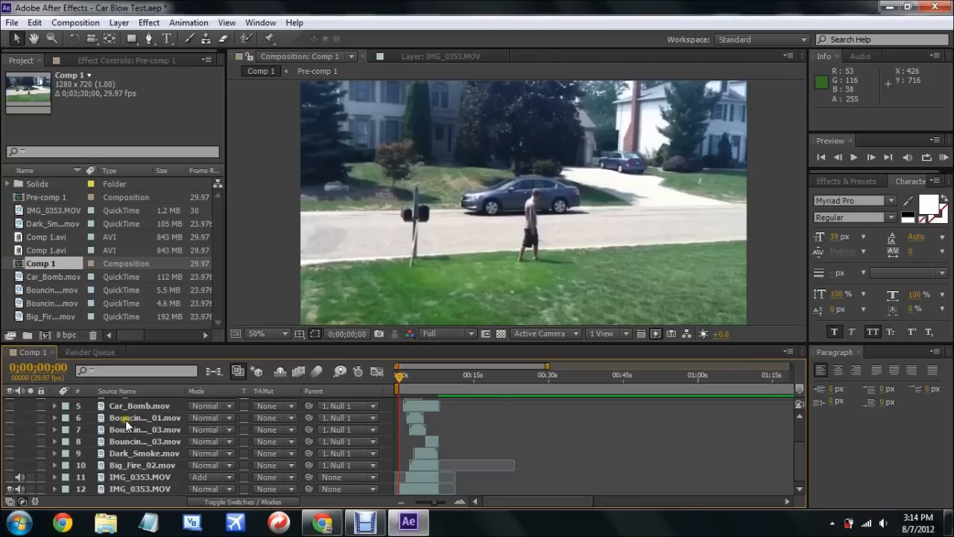
pyautogui.moveTo(138, 494)
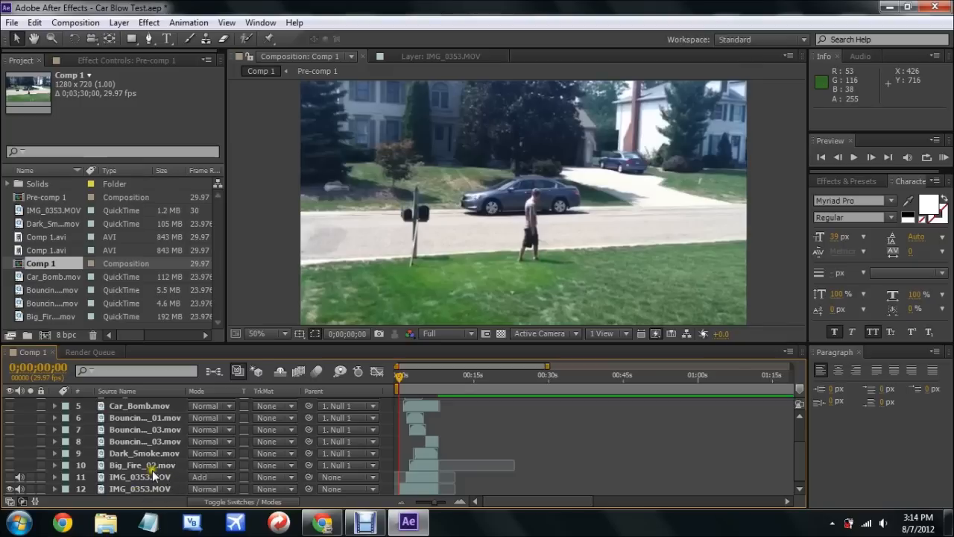
pyautogui.moveTo(155, 497)
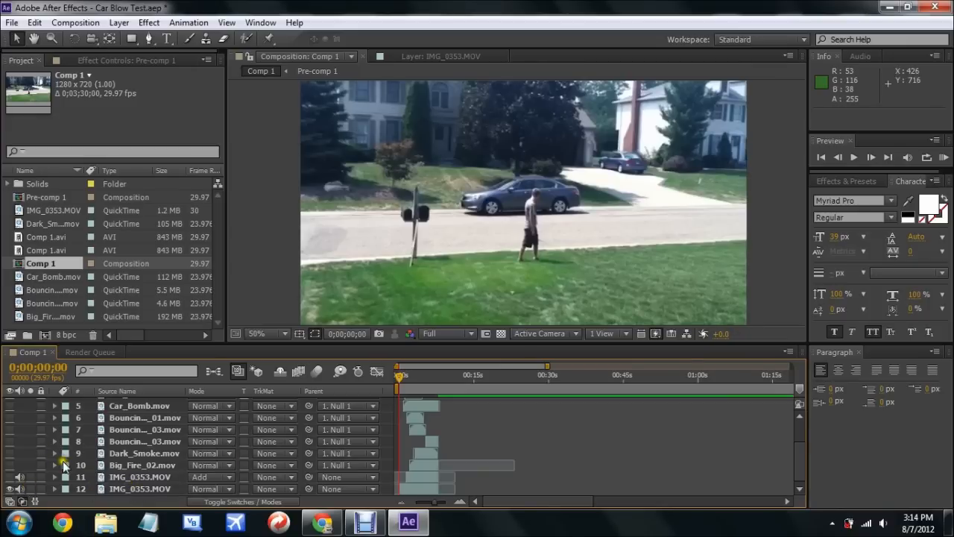
pyautogui.moveTo(112, 453)
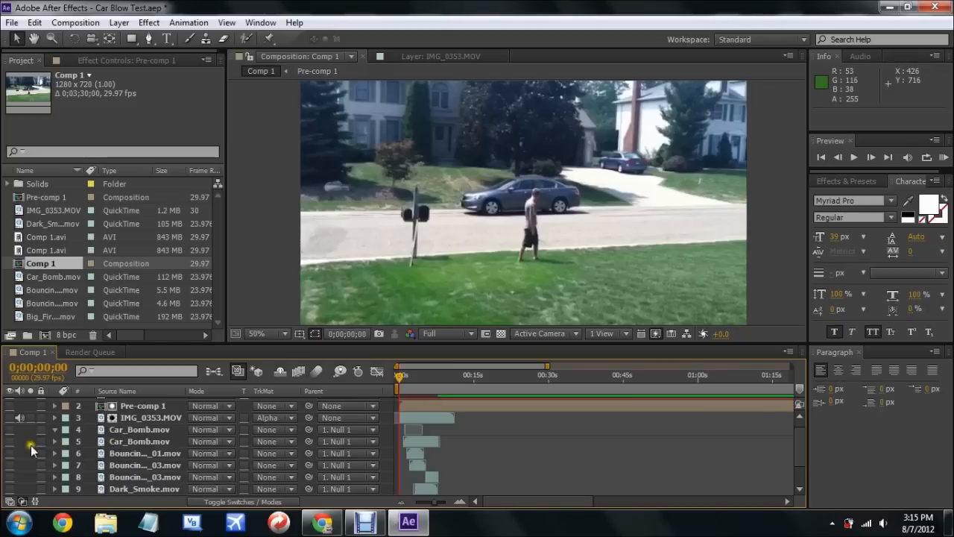
# Step: Enable visibility of layer 4, Car_Bomb.mov, revealing the alpha-matted pre-composition
pyautogui.click(138, 440)
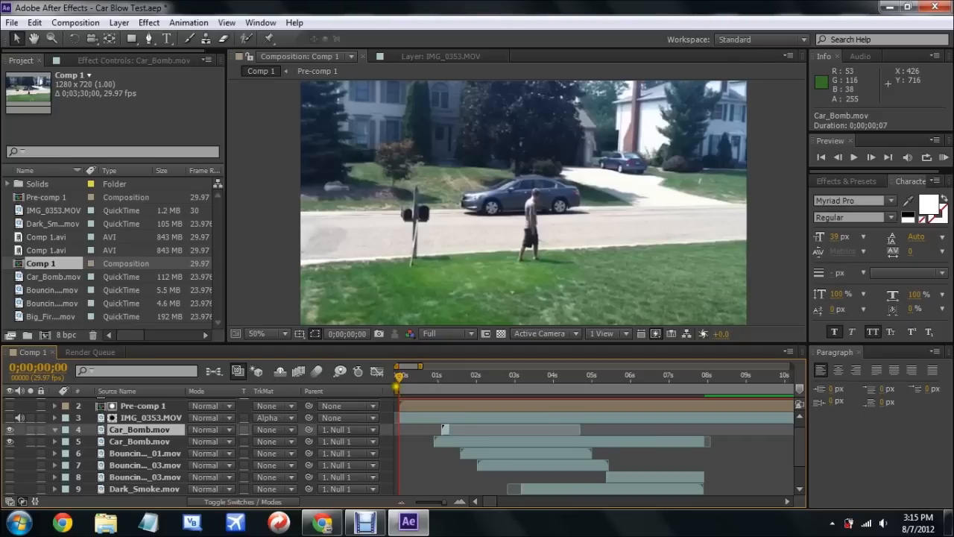
# Step: Scrub to about 0;00;01;16 to view the fireball, then select the IMG_0353.MOV layer
pyautogui.moveTo(400, 375); pyautogui.dragTo(436, 374)
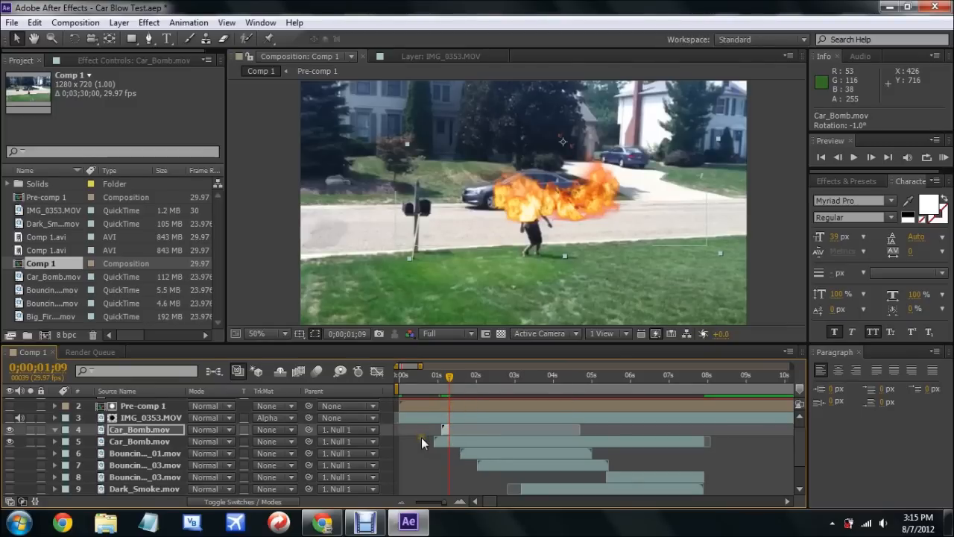
pyautogui.click(455, 375)
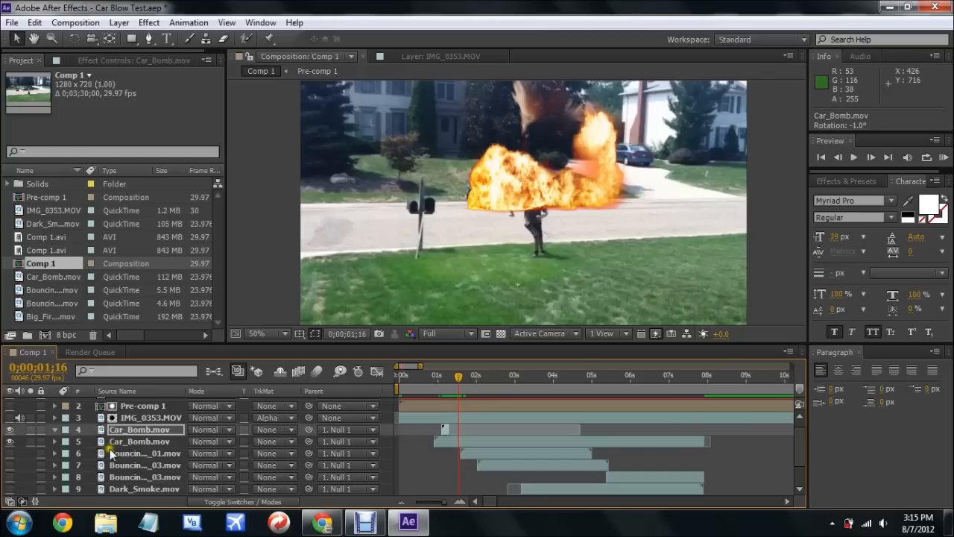
pyautogui.scroll(-3)
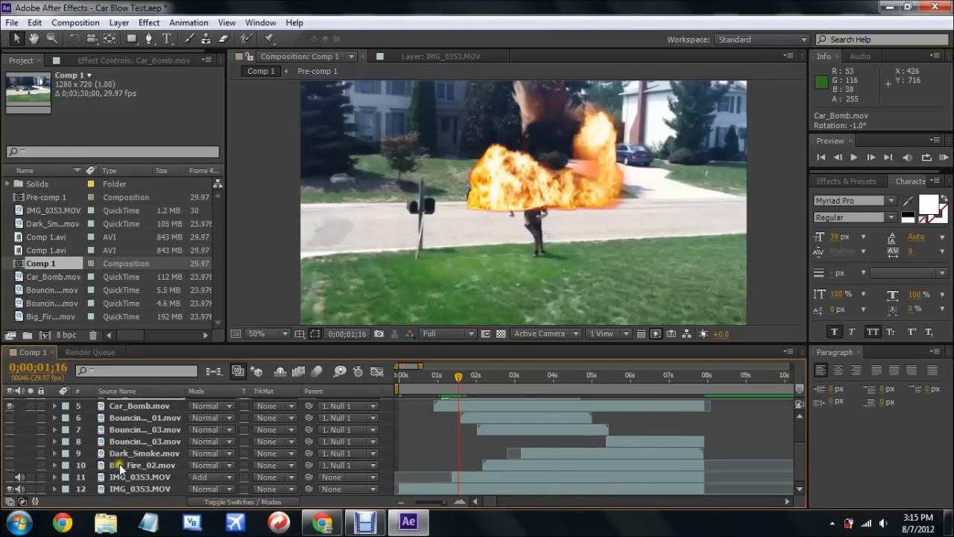
pyautogui.click(18, 477)
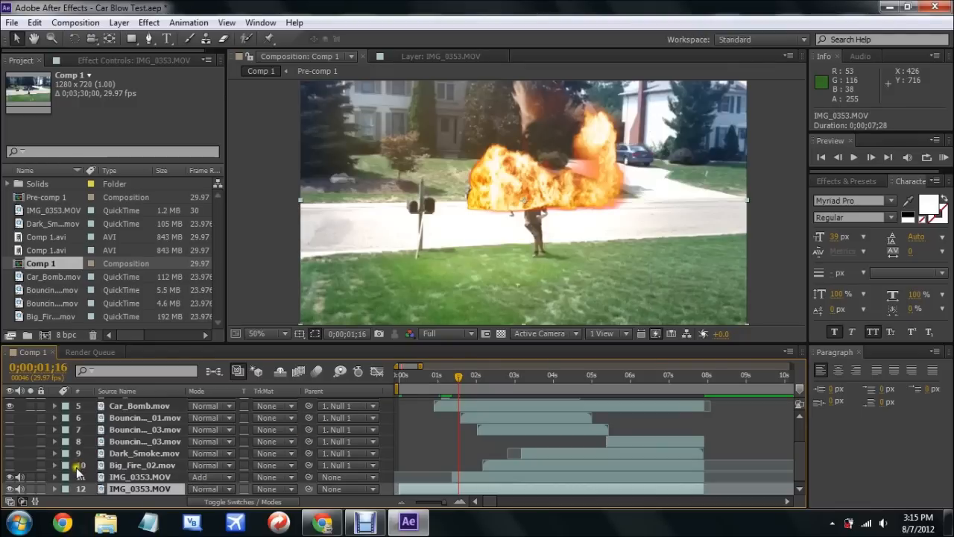
# Step: Expand layer 11 IMG_0353.MOV, inspect Mask 1 and Mask 2, then collapse Masks
pyautogui.click(54, 477)
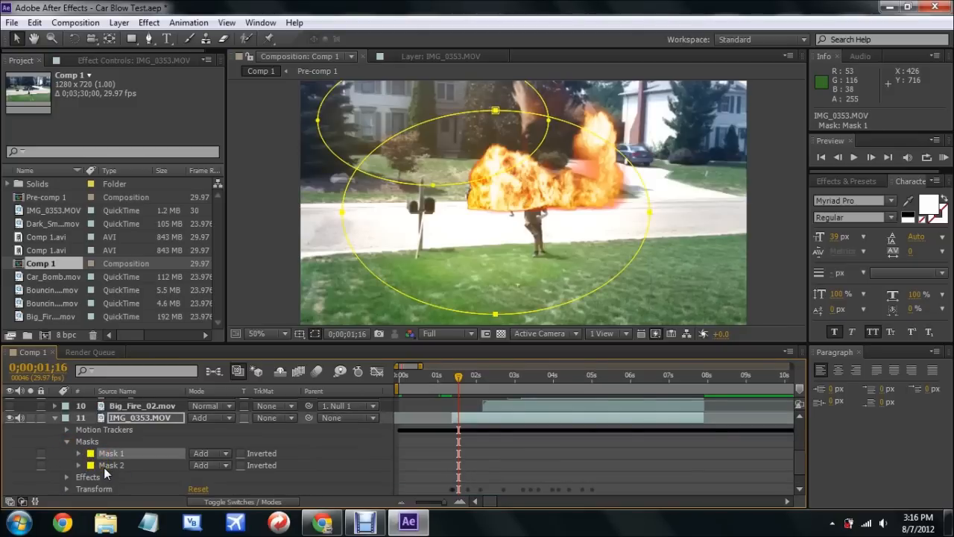
pyautogui.click(111, 464)
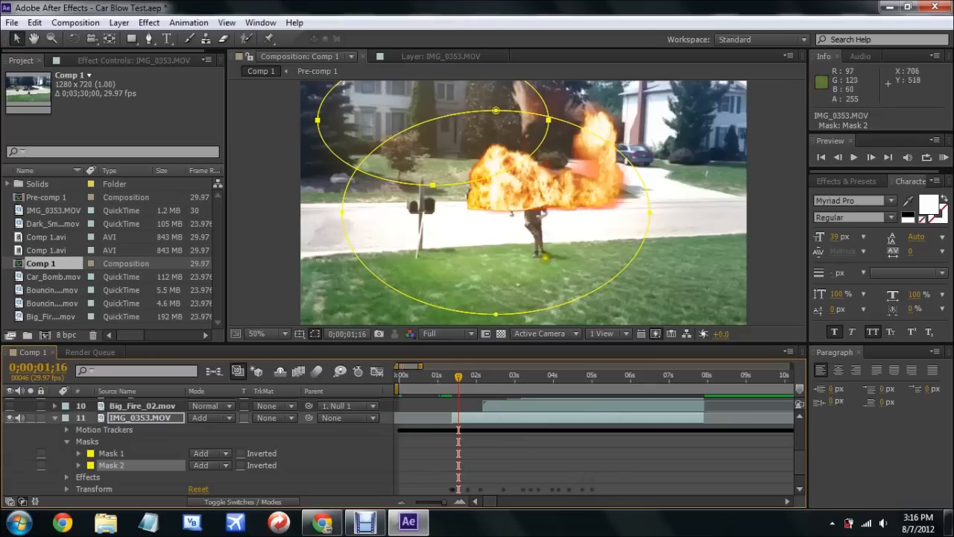
pyautogui.moveTo(460, 375)
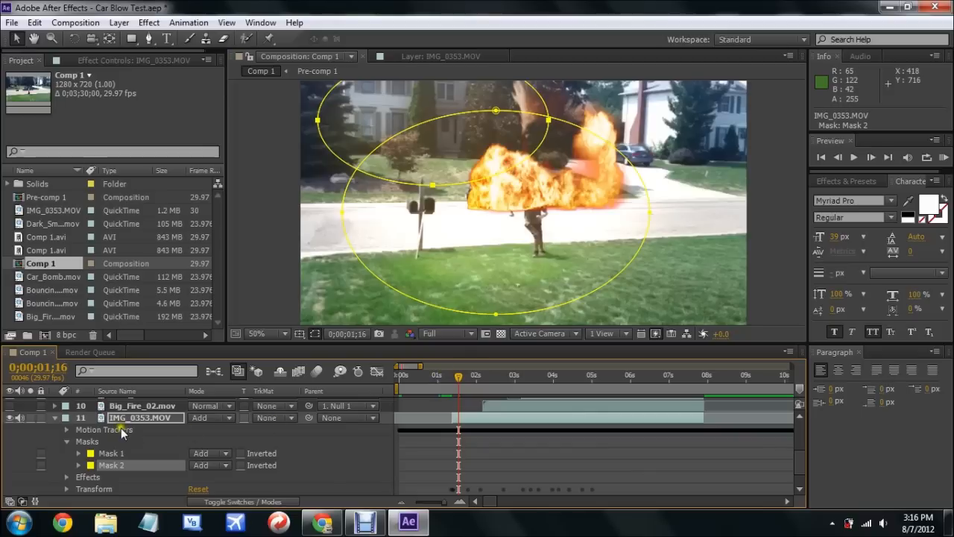
pyautogui.moveTo(382, 448)
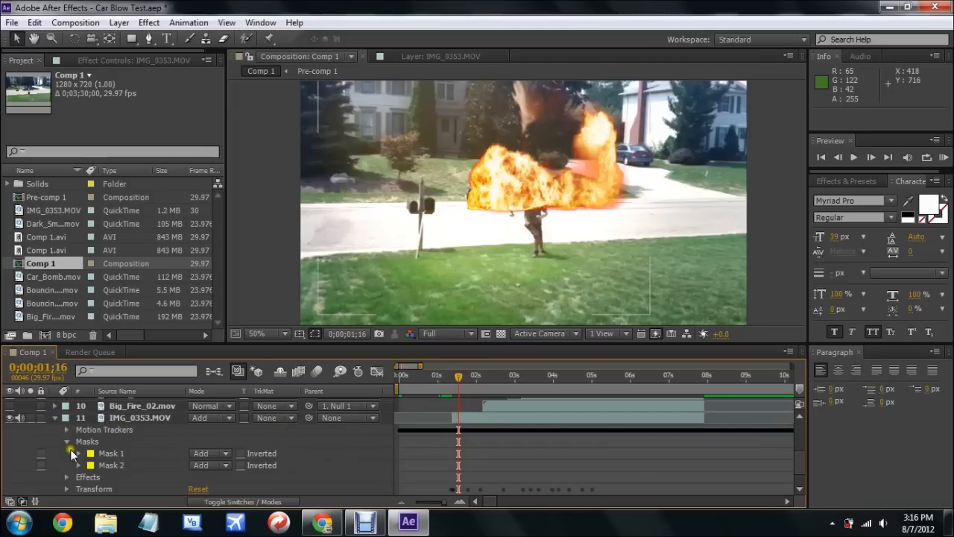
pyautogui.click(55, 418)
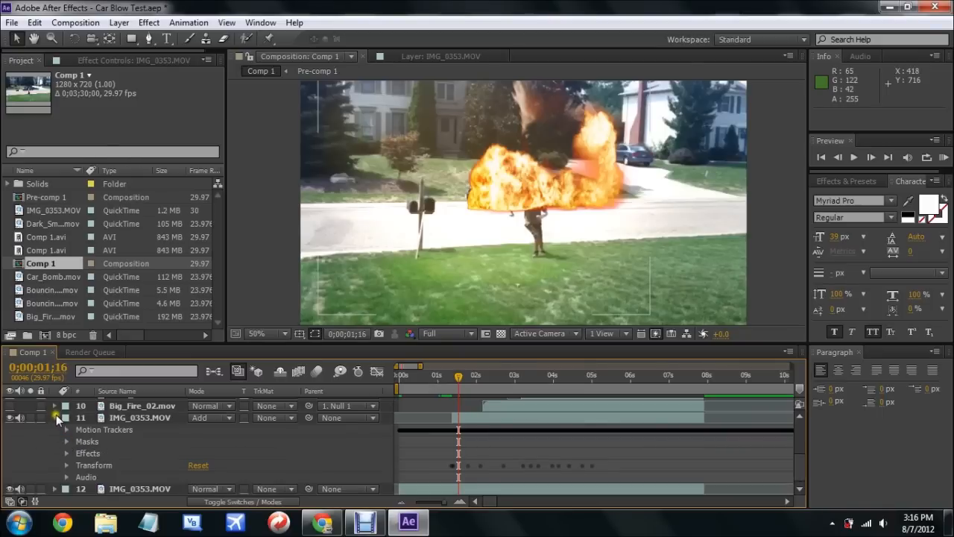
# Step: Collapse layer 11, scrub to about 2 seconds, and switch on Big_Fire_02.mov
pyautogui.click(54, 417)
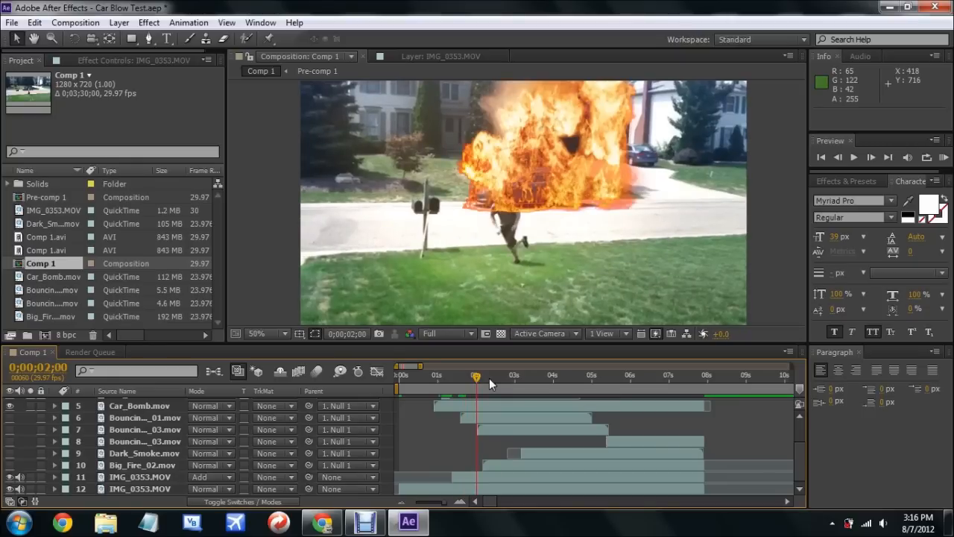
pyautogui.moveTo(476, 375); pyautogui.dragTo(481, 375)
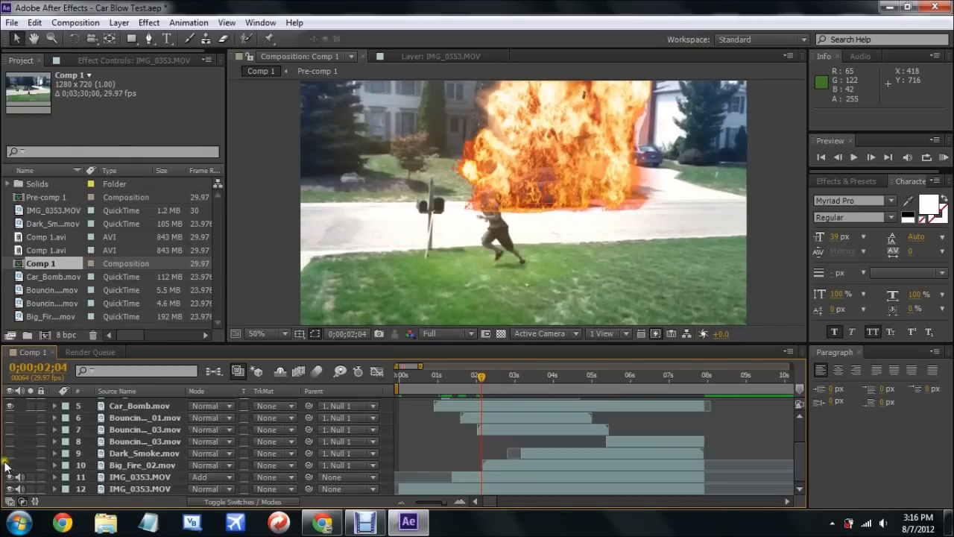
pyautogui.click(142, 476)
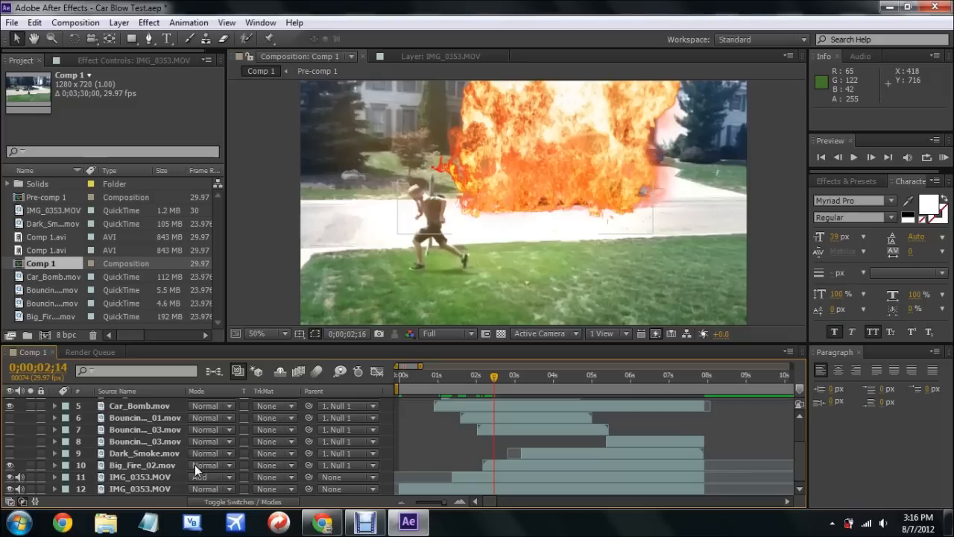
pyautogui.click(512, 375)
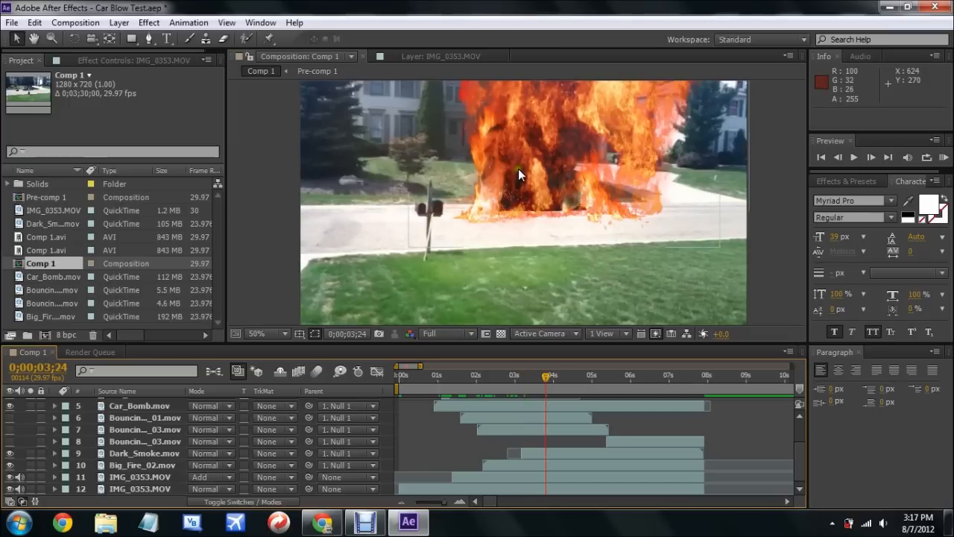
pyautogui.moveTo(532, 173)
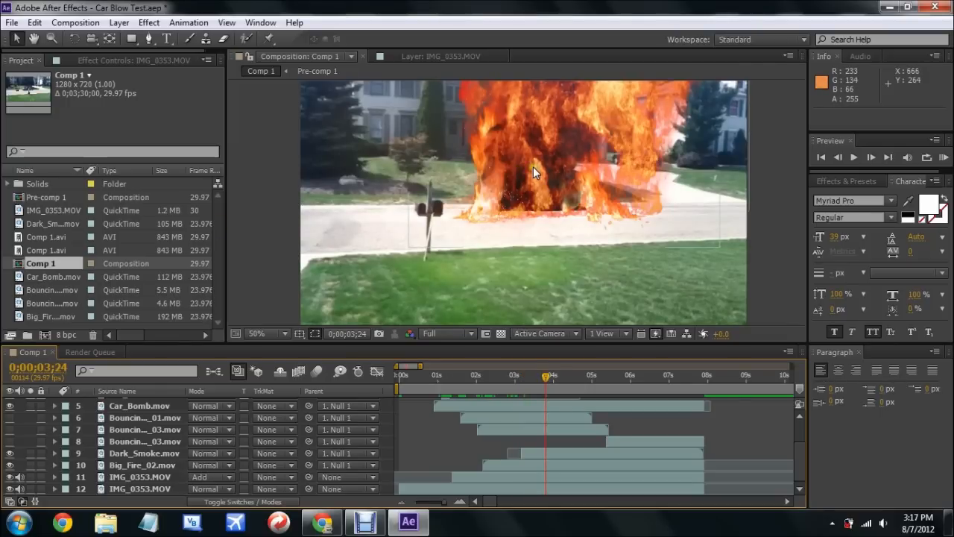
pyautogui.moveTo(538, 173)
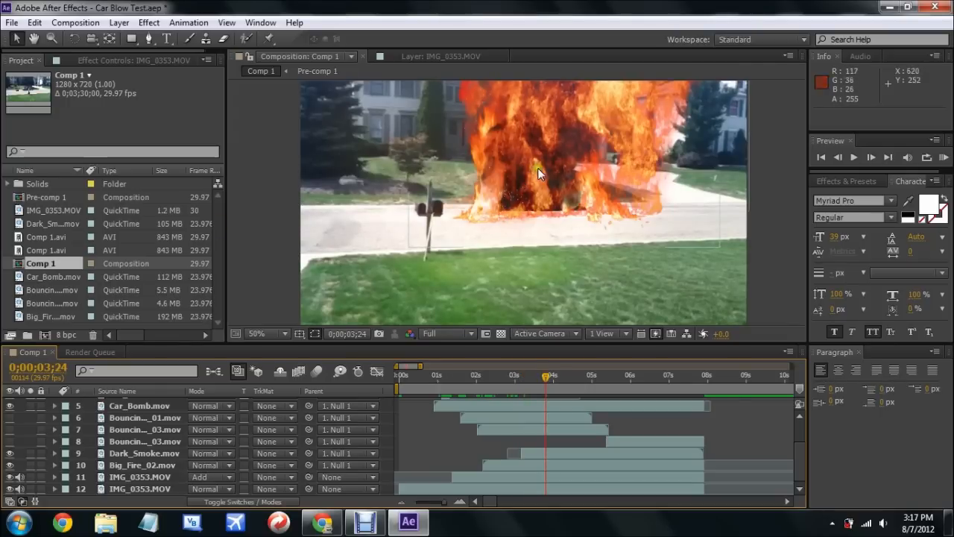
pyautogui.moveTo(537, 98)
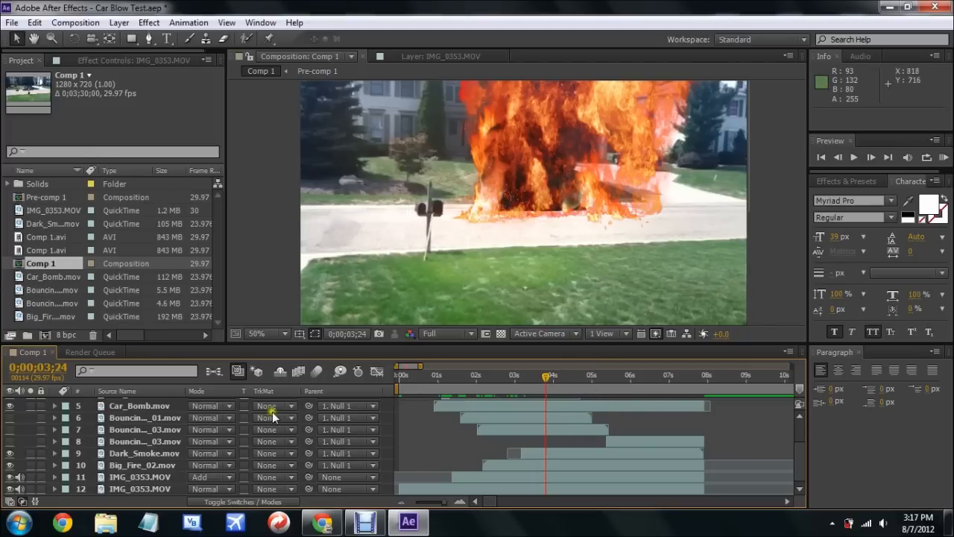
pyautogui.moveTo(464, 385)
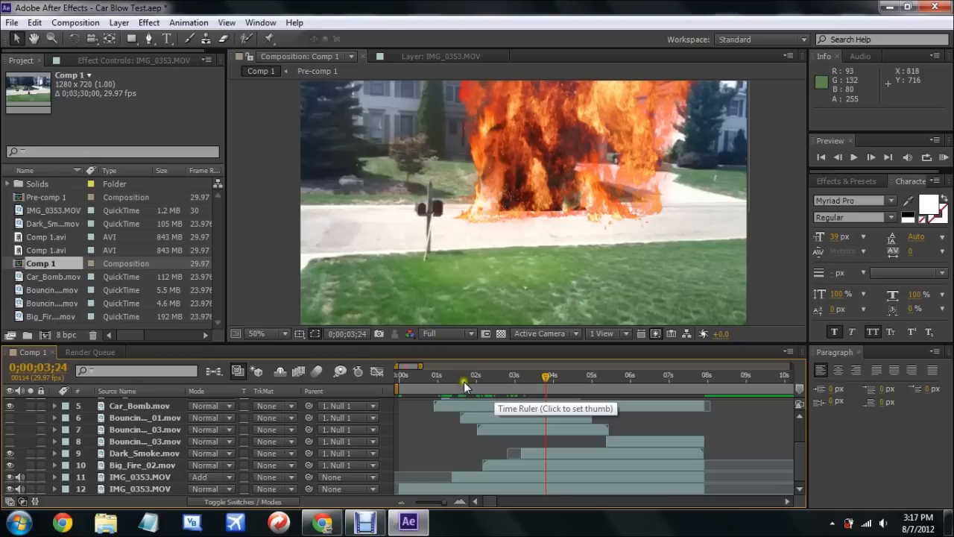
pyautogui.moveTo(548, 382)
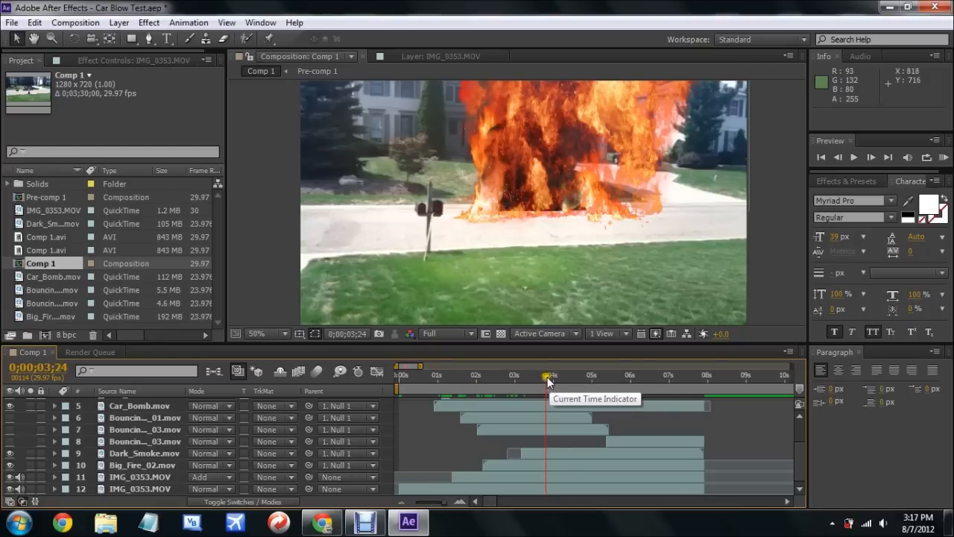
pyautogui.moveTo(546, 380); pyautogui.dragTo(480, 380)
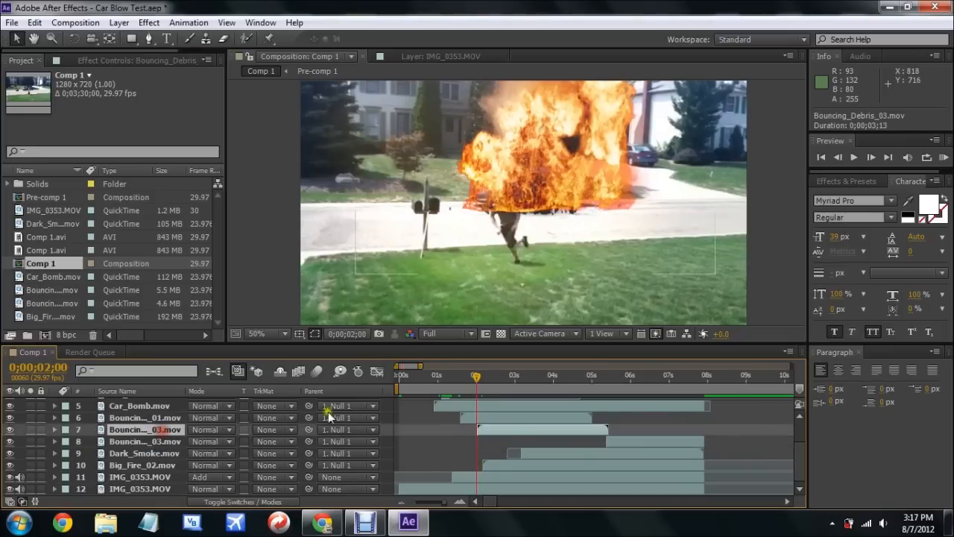
pyautogui.moveTo(476, 377); pyautogui.dragTo(514, 376)
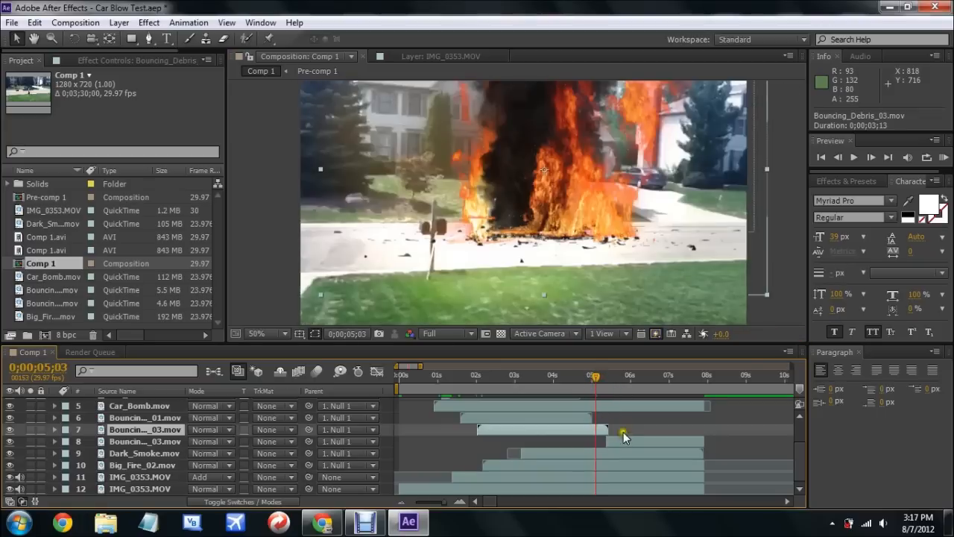
pyautogui.moveTo(624, 436); pyautogui.dragTo(604, 438)
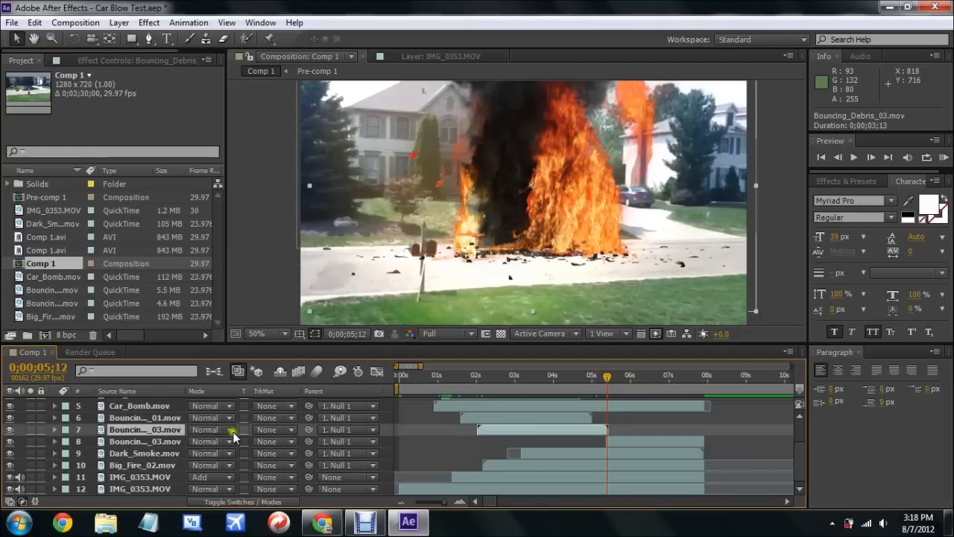
pyautogui.moveTo(276, 439)
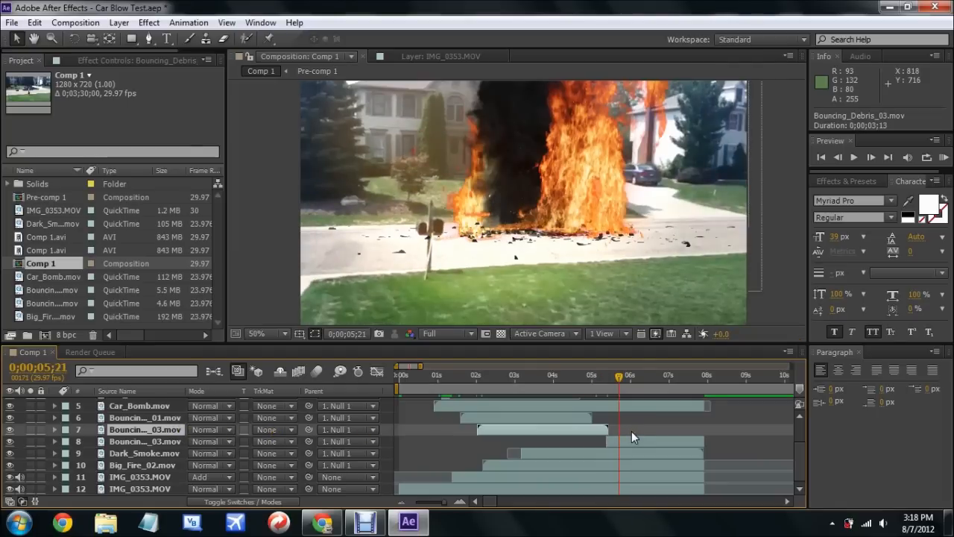
pyautogui.click(141, 418)
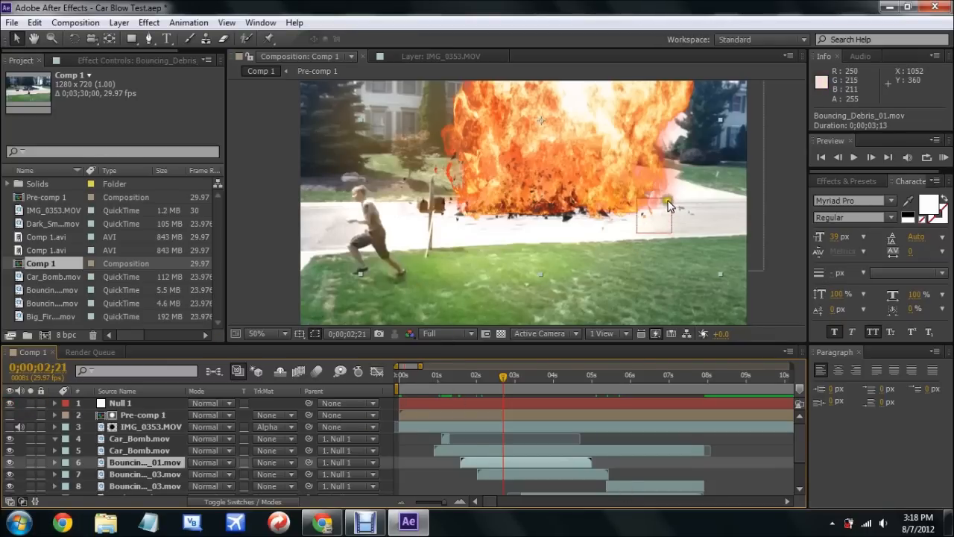
pyautogui.moveTo(663, 209)
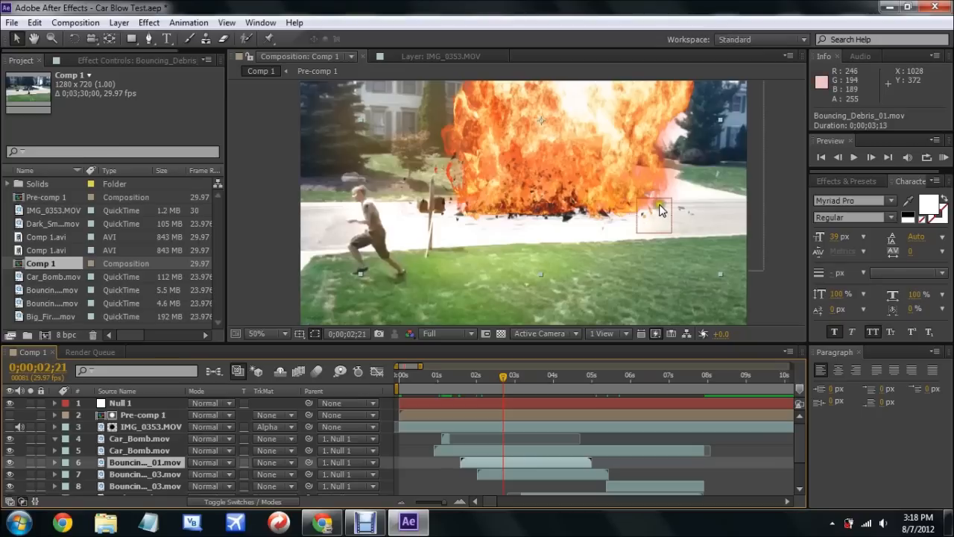
pyautogui.moveTo(645, 260)
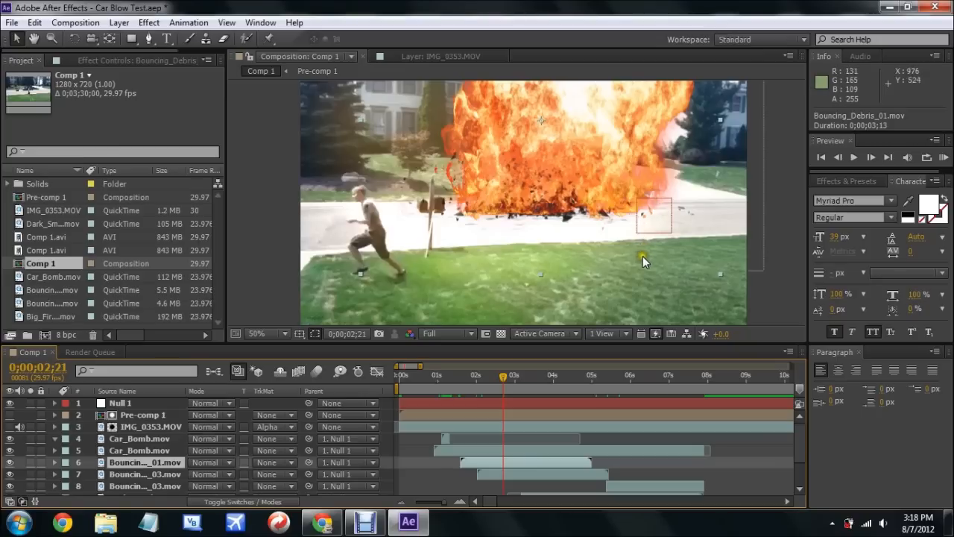
pyautogui.moveTo(574, 207)
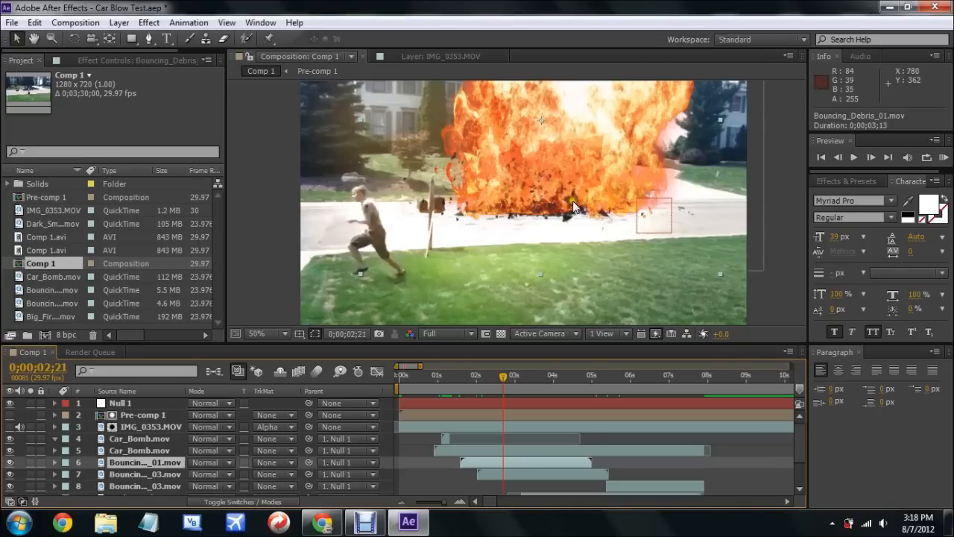
pyautogui.moveTo(548, 205)
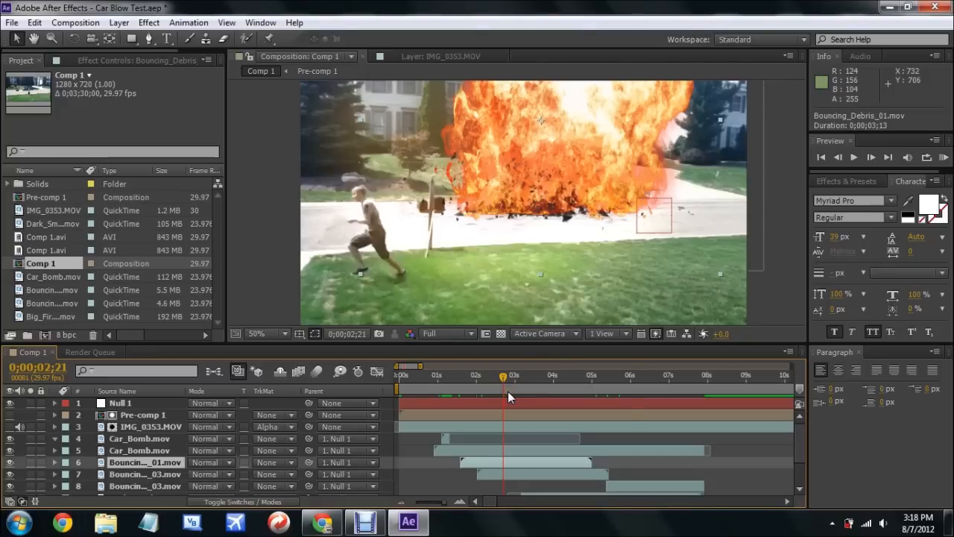
pyautogui.moveTo(500, 377)
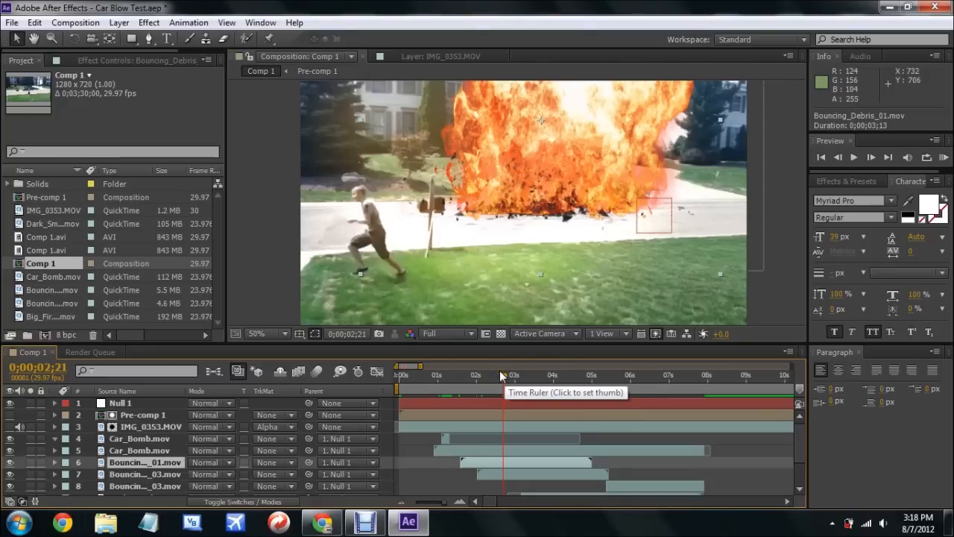
pyautogui.moveTo(212, 426)
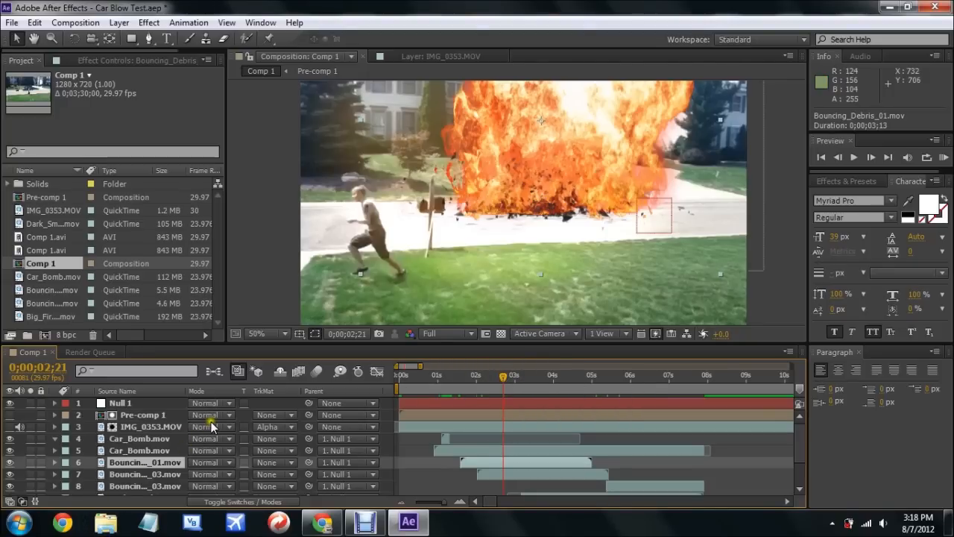
pyautogui.scroll(-3)
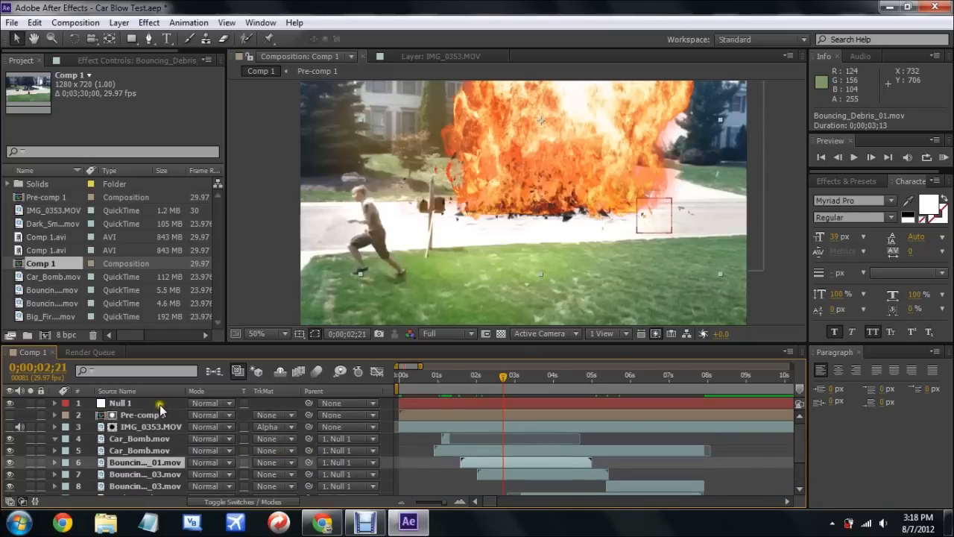
pyautogui.click(120, 403)
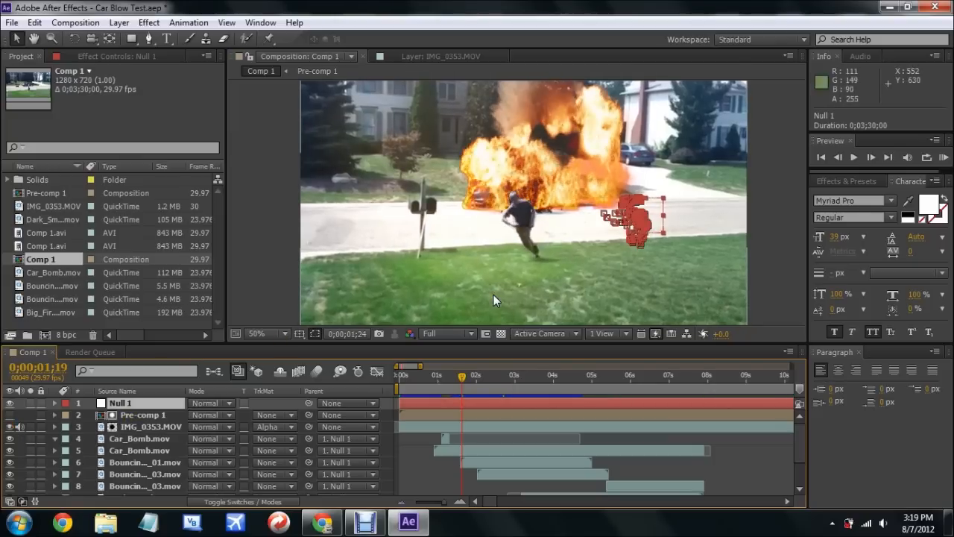
pyautogui.click(476, 374)
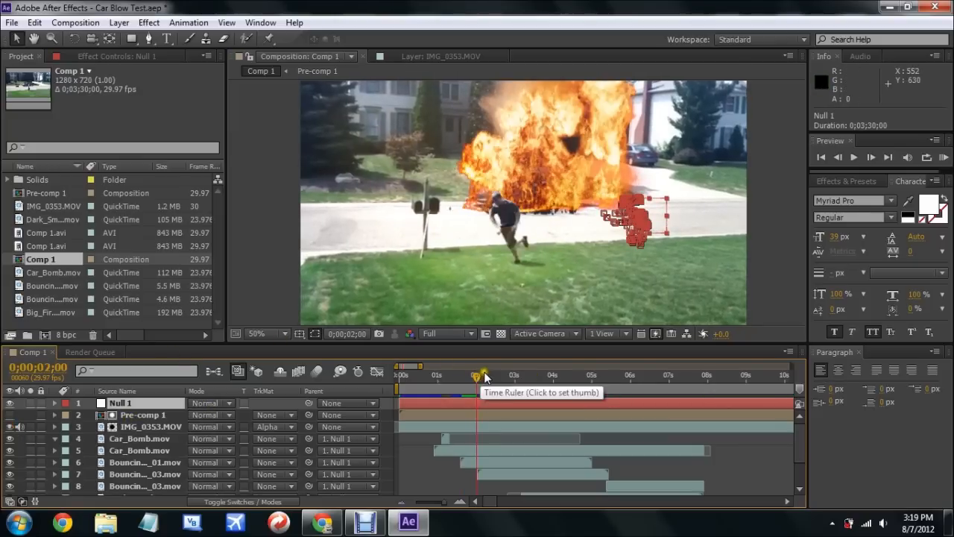
pyautogui.moveTo(448, 391)
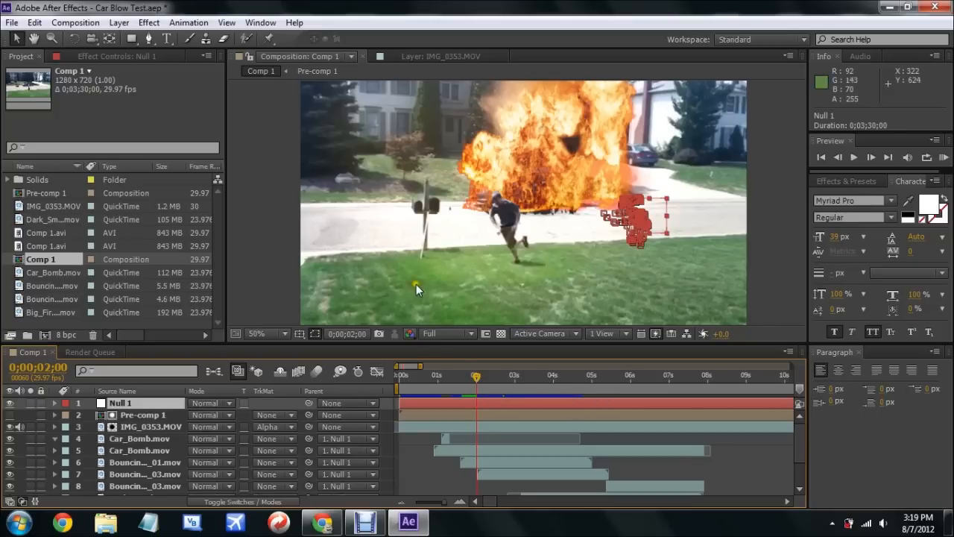
pyautogui.moveTo(512, 153)
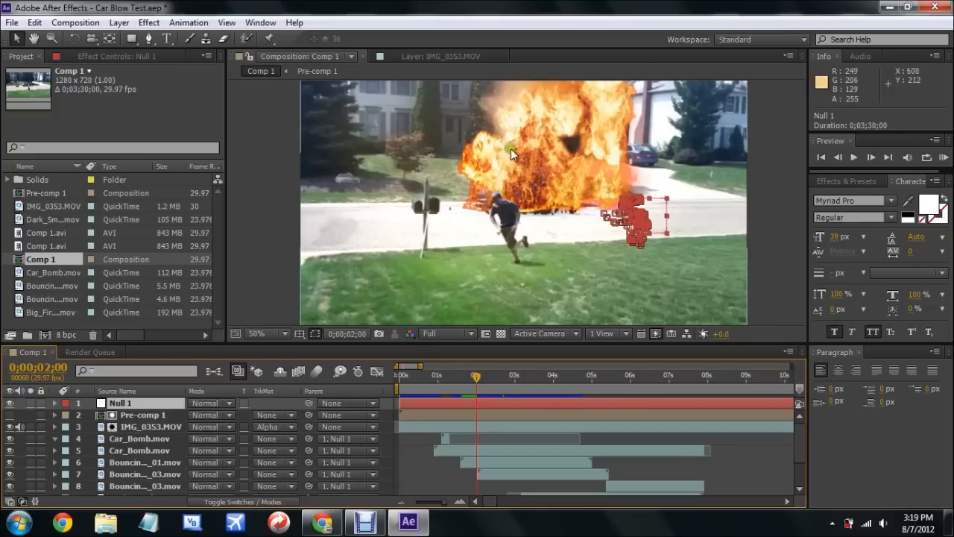
pyautogui.moveTo(475, 377)
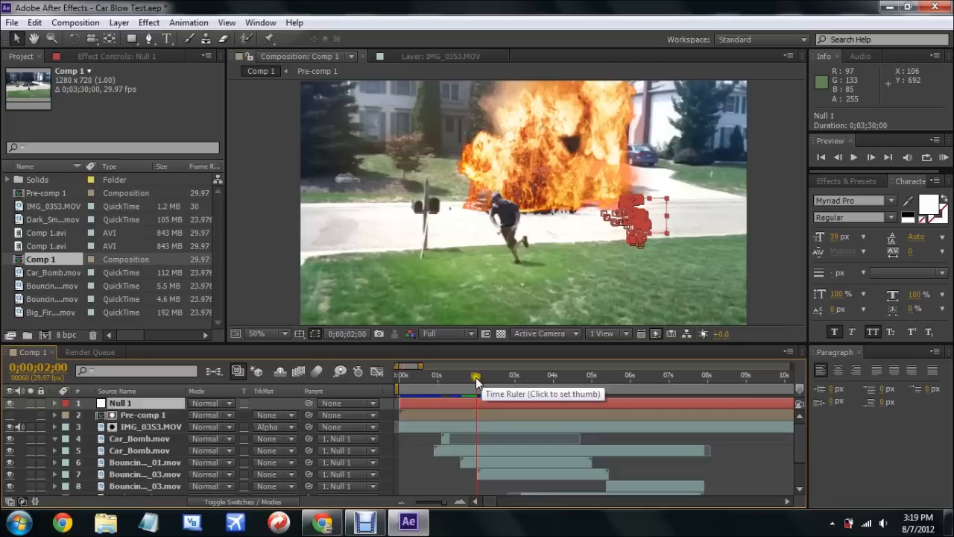
pyautogui.moveTo(475, 377)
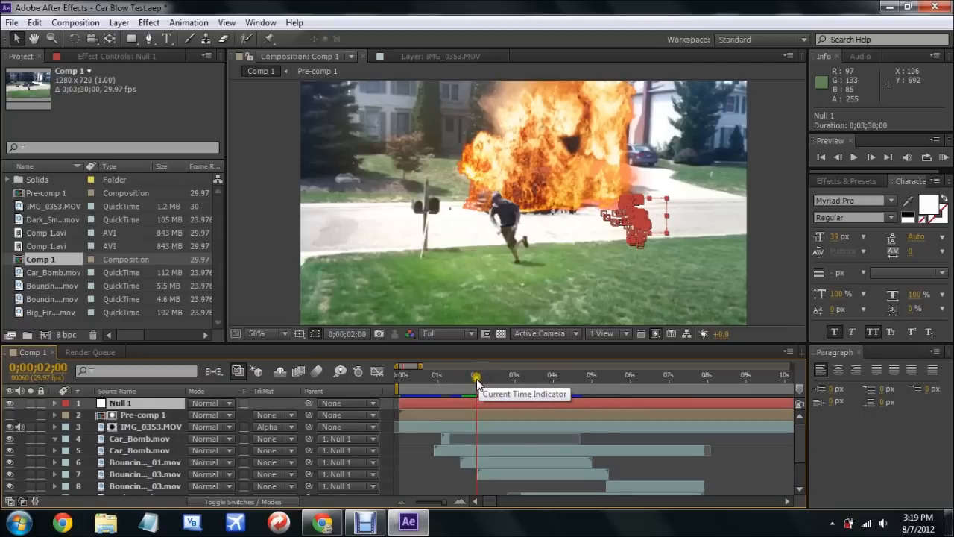
pyautogui.moveTo(475, 375); pyautogui.dragTo(436, 376)
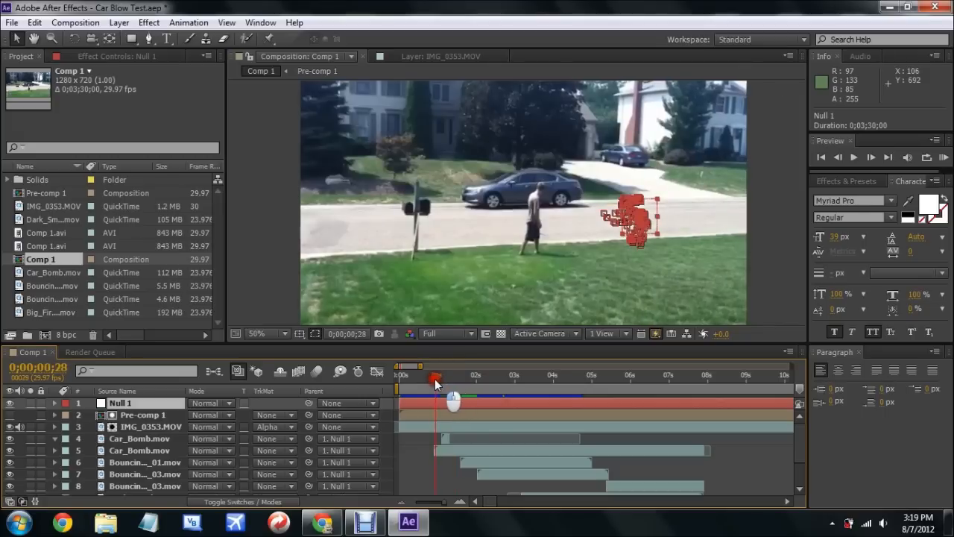
pyautogui.moveTo(436, 376); pyautogui.dragTo(450, 377)
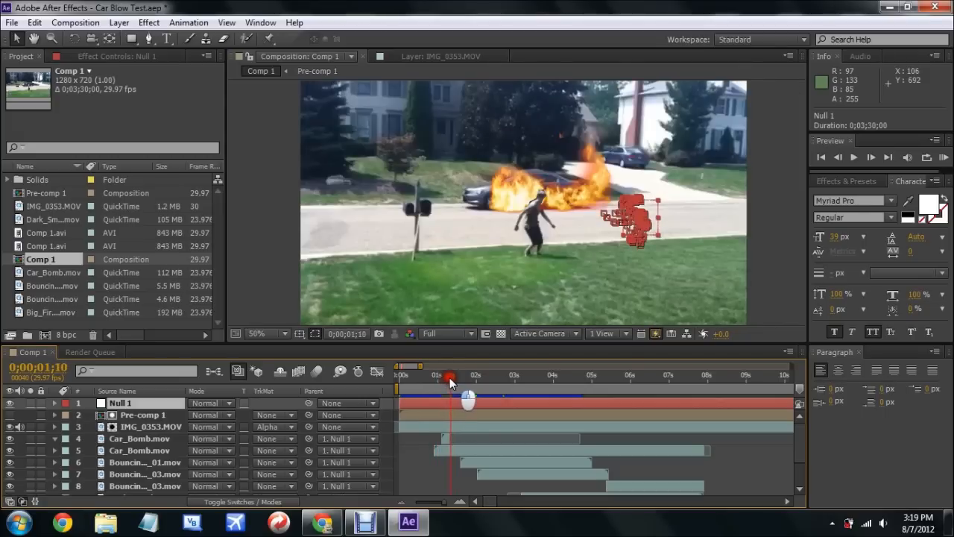
pyautogui.moveTo(449, 381); pyautogui.dragTo(462, 380)
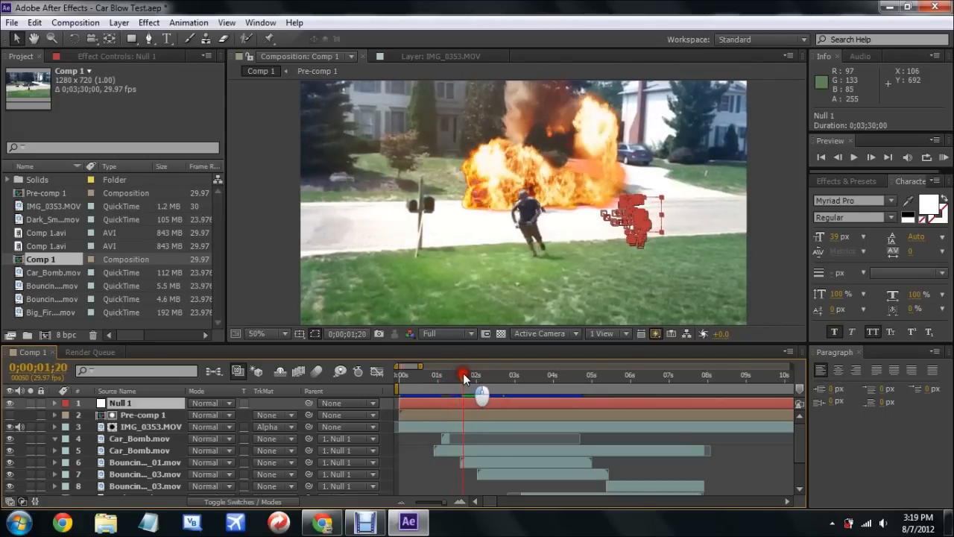
pyautogui.moveTo(462, 376); pyautogui.dragTo(456, 376)
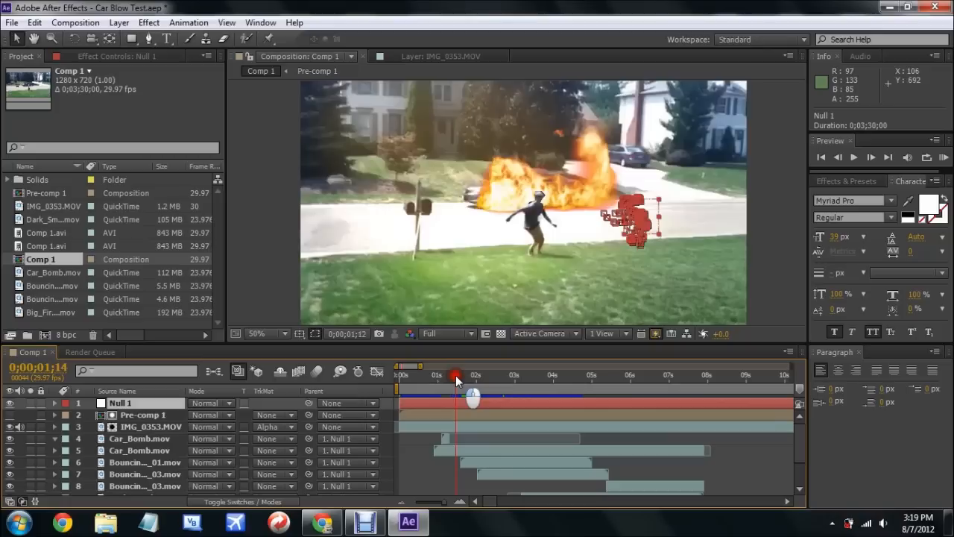
pyautogui.moveTo(456, 376); pyautogui.dragTo(479, 376)
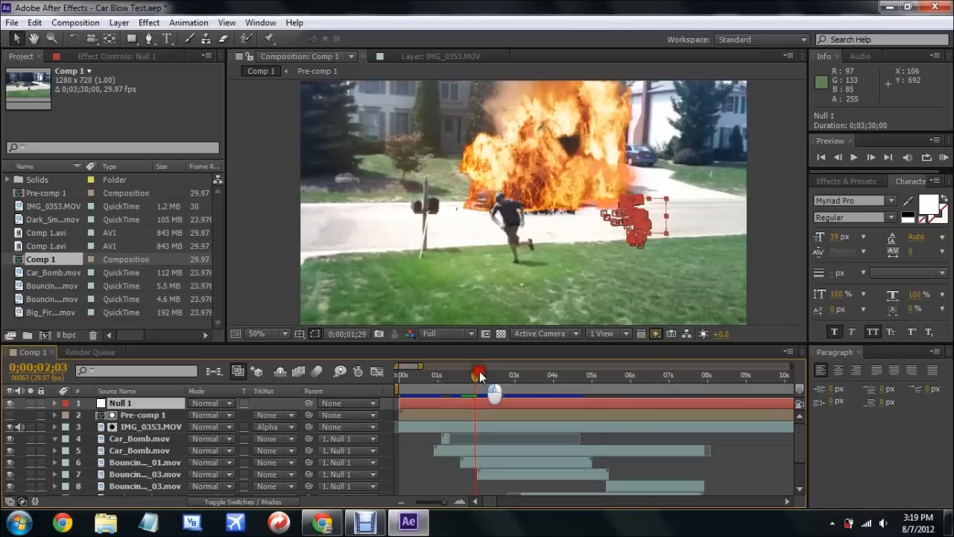
pyautogui.moveTo(478, 374); pyautogui.dragTo(514, 387)
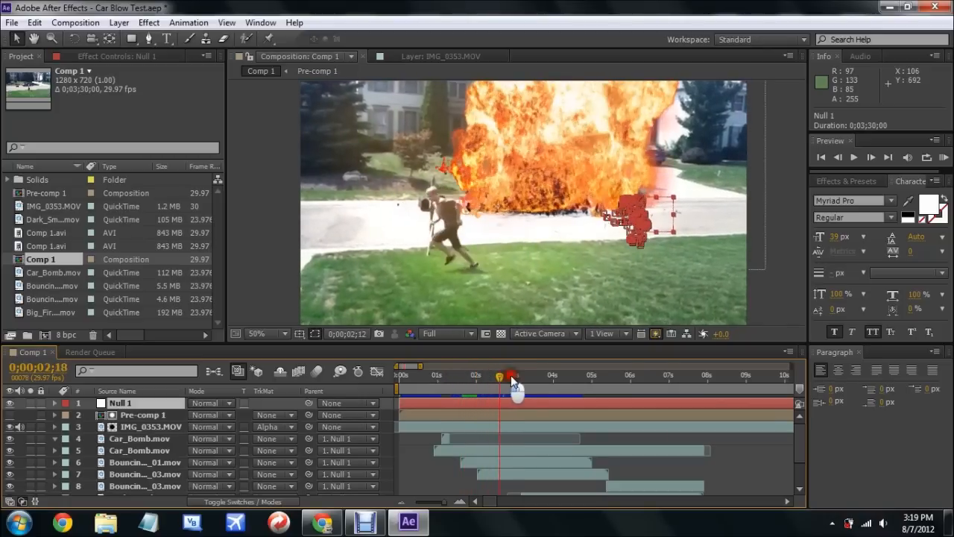
pyautogui.moveTo(514, 388); pyautogui.dragTo(408, 387)
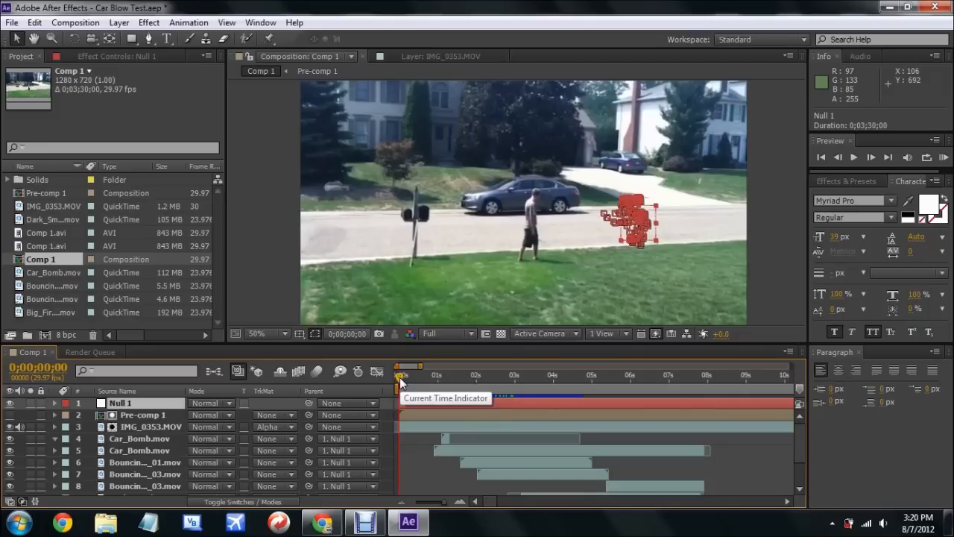
pyautogui.moveTo(388, 496)
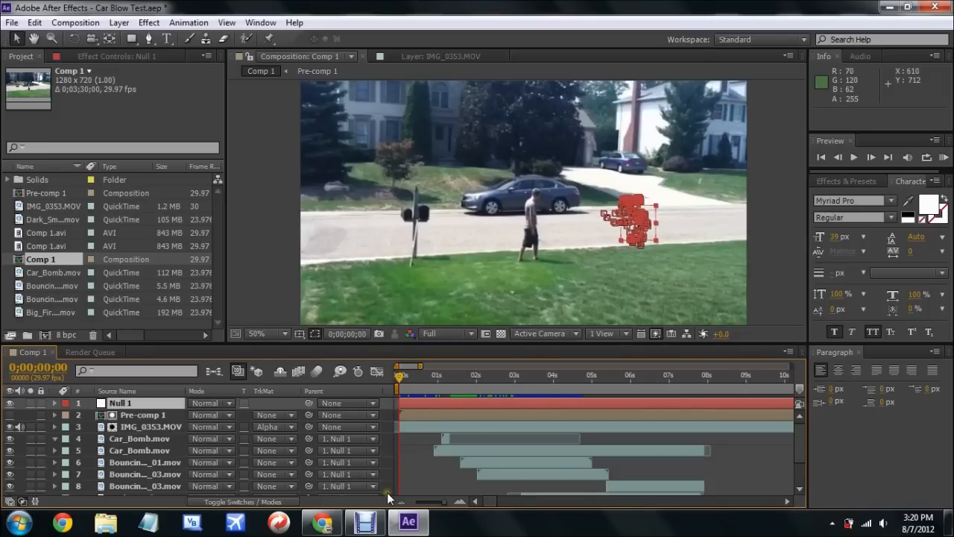